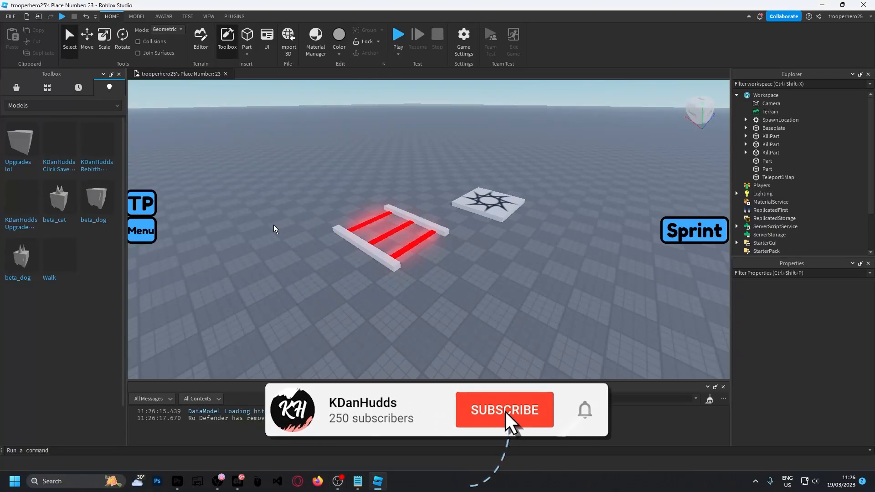
- Insert a Script into Workspace, name it WelcomeBadge, and open it in the editor
left_click(502, 410)
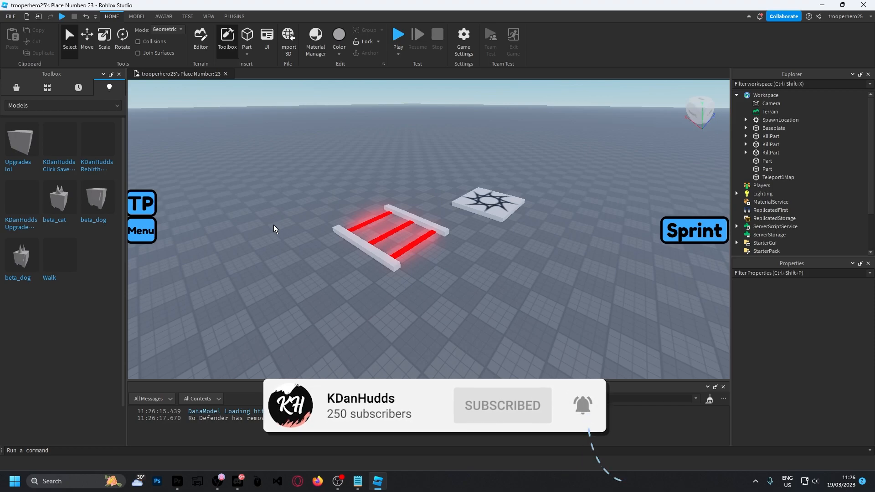
mouse_move(293, 221)
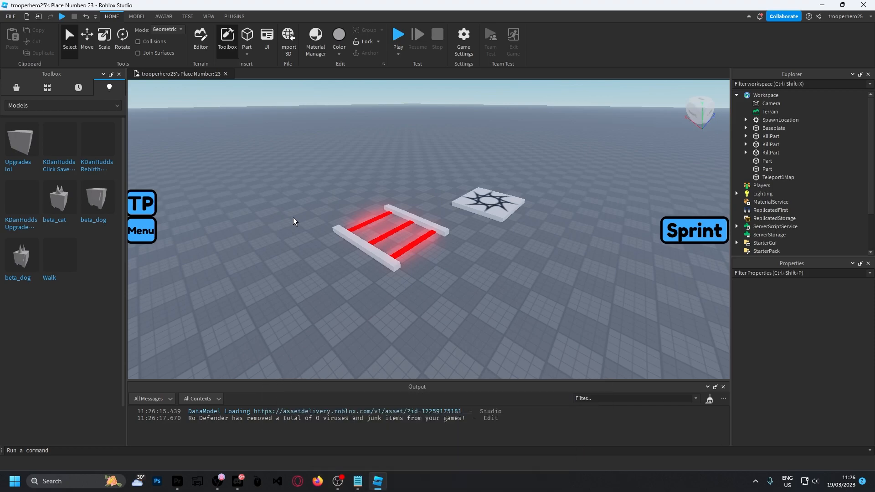
mouse_move(229, 216)
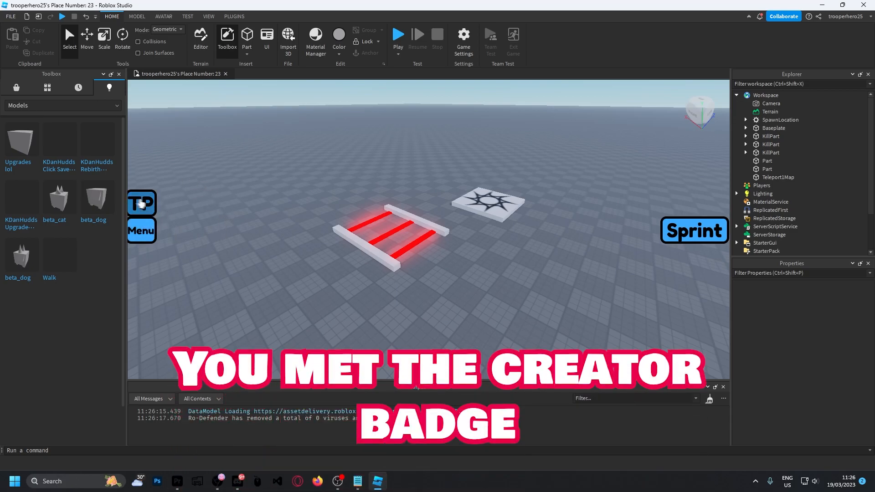
mouse_move(164, 220)
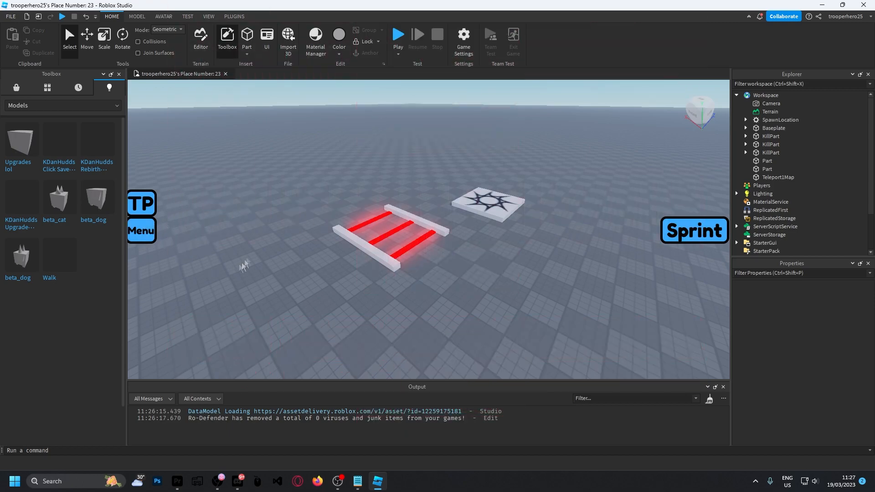
mouse_move(770, 111)
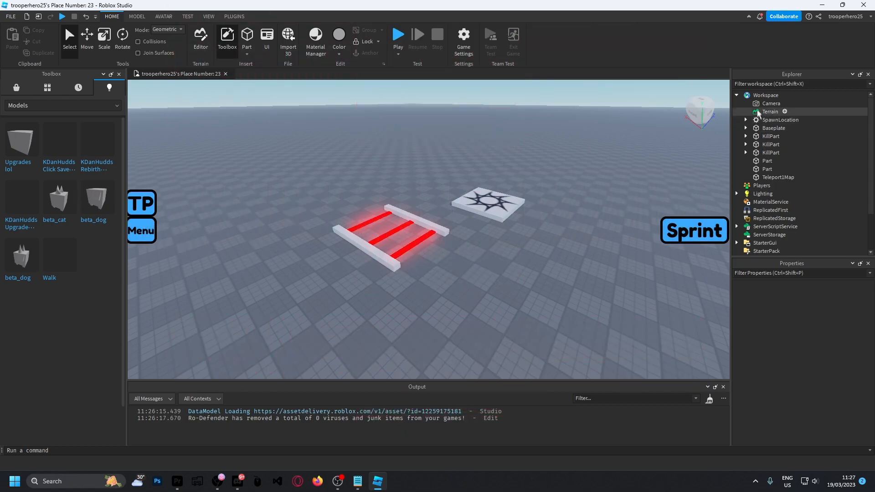
left_click(766, 95)
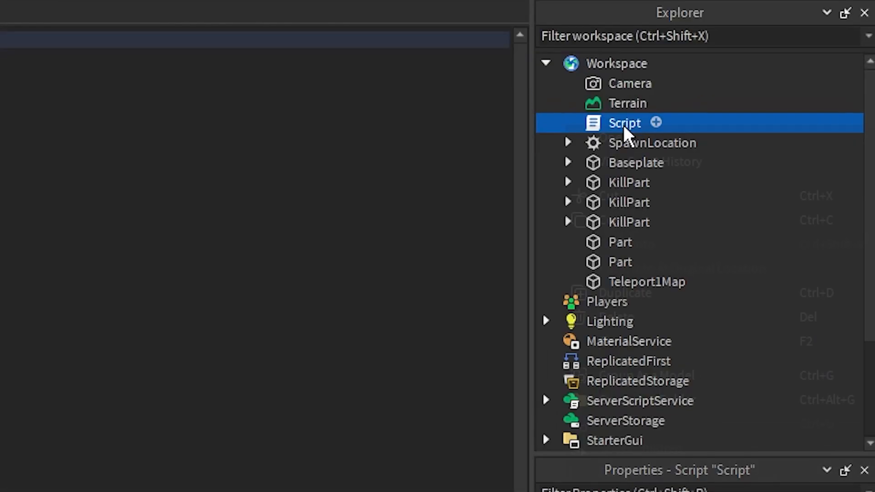
type("WelcomeBadge")
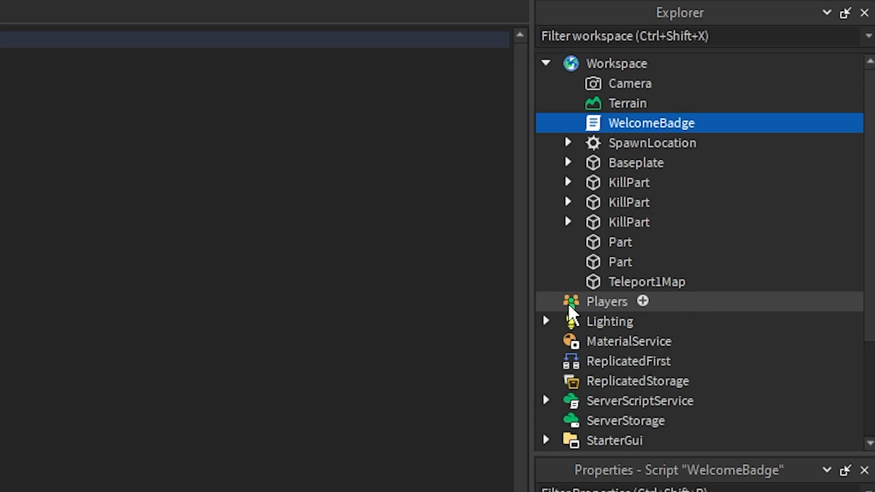
double_click(651, 122)
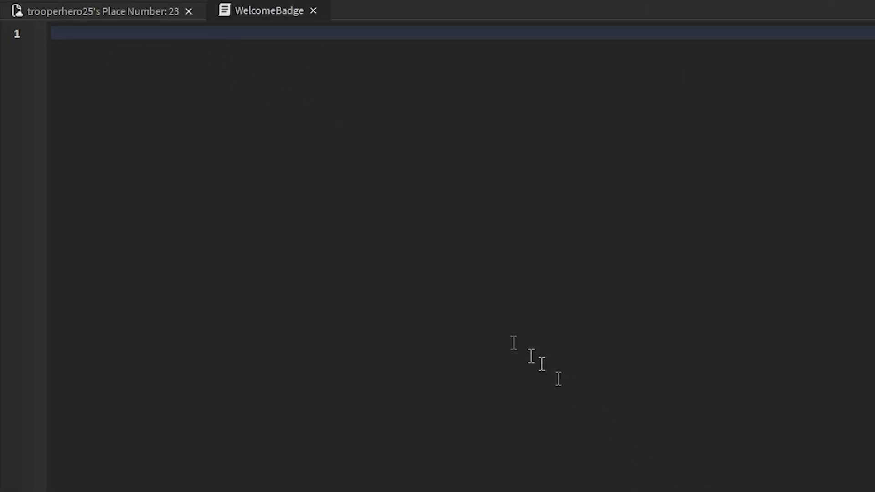
mouse_move(196, 298)
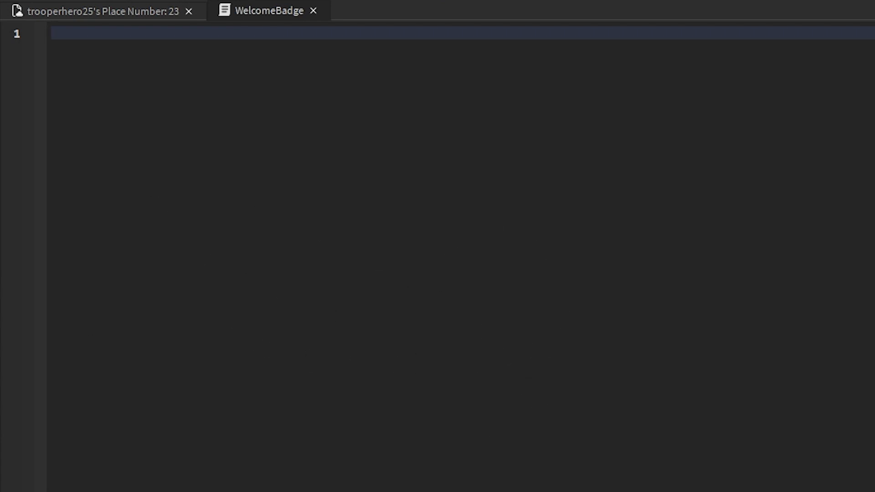
- Write local Badge = game:GetService("BadgeService") and local ID = 0000000 with a put-your-badgeID comment
type("local")
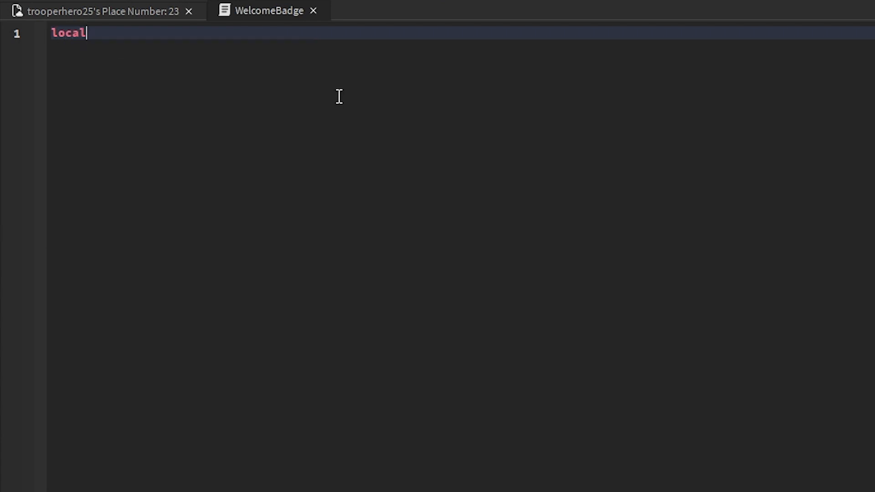
type("Badge =")
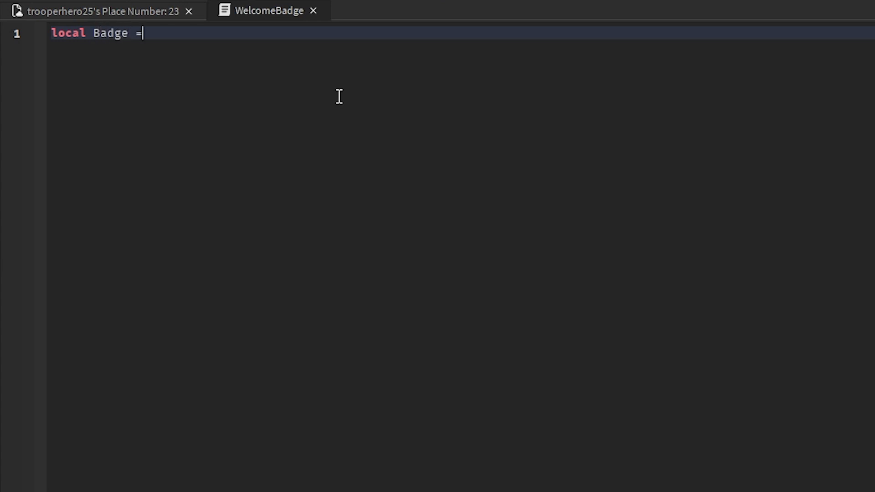
type("game:")
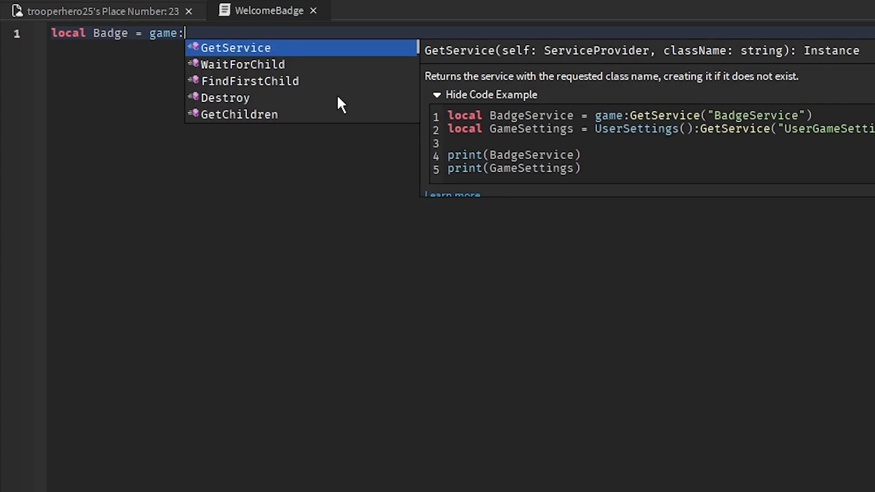
type("GetService(\"B\"")
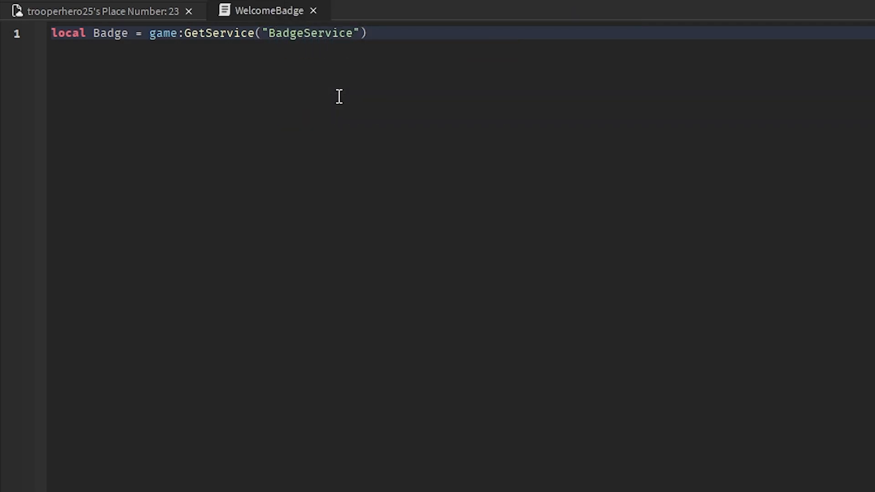
type("local ID =")
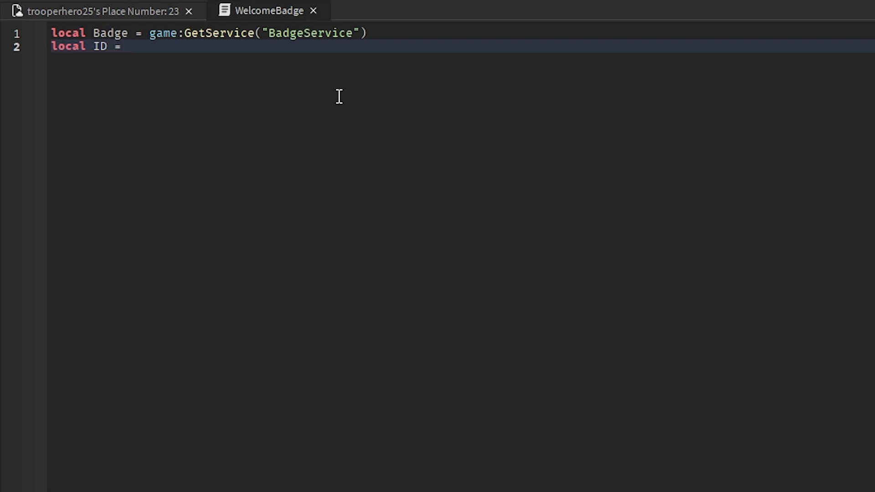
type("0000000")
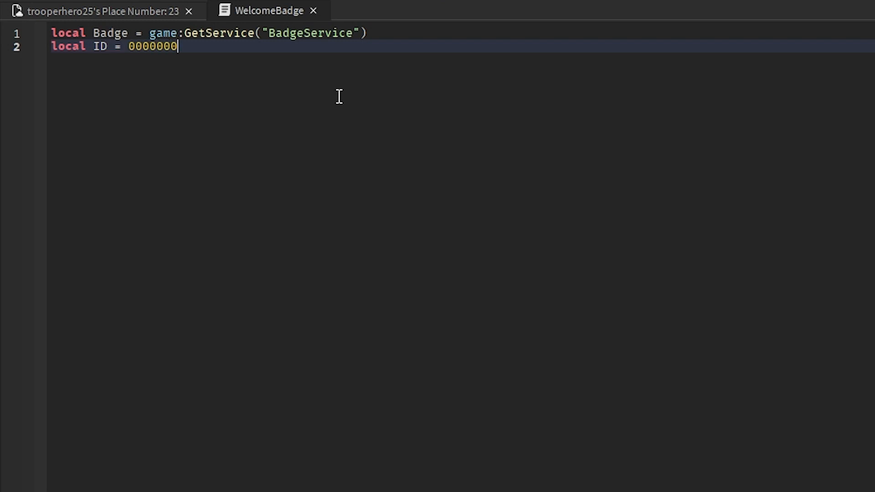
type("--put your badgeID here")
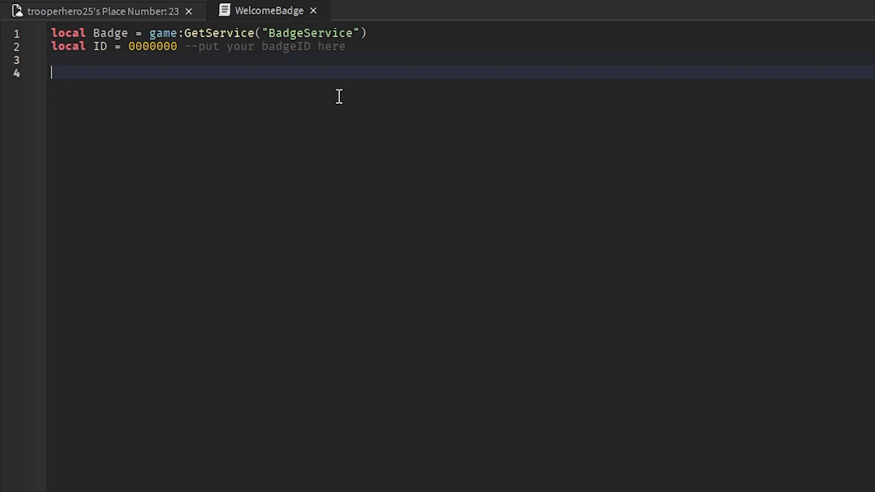
- Connect a function with parameter plr to game.Players.PlayerAdded
type("game.Players")
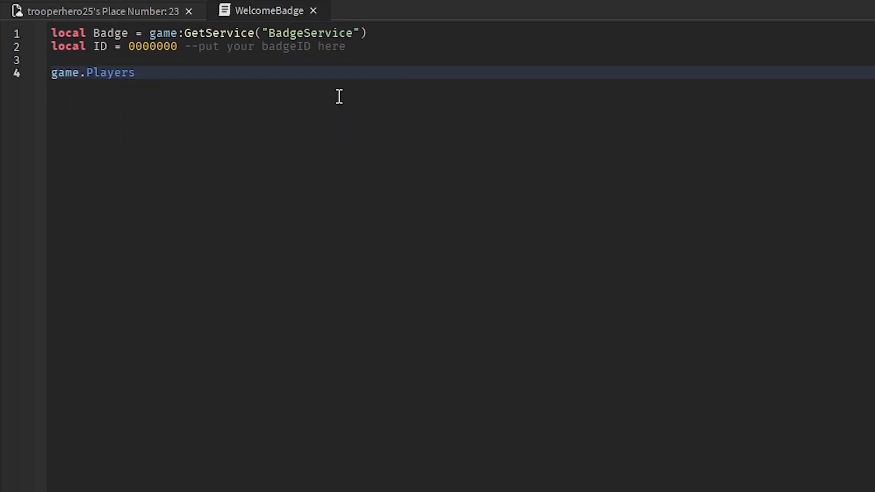
type(".PlayerAdded:")
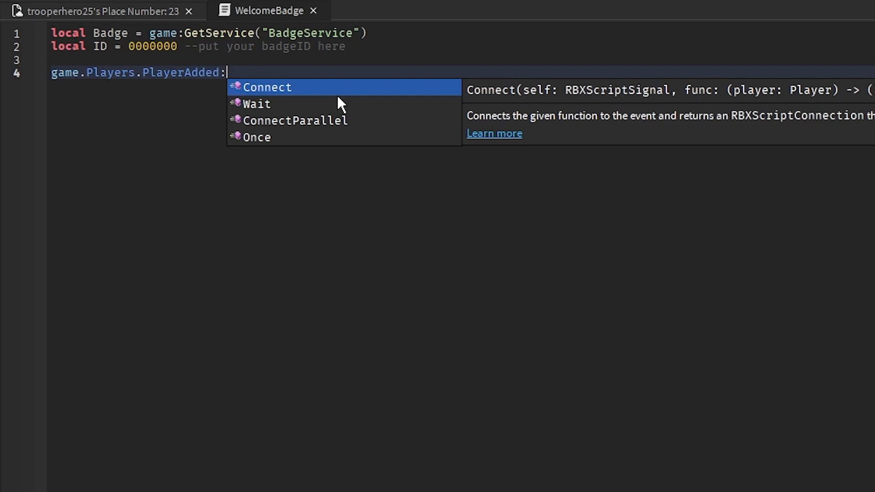
left_click(266, 87)
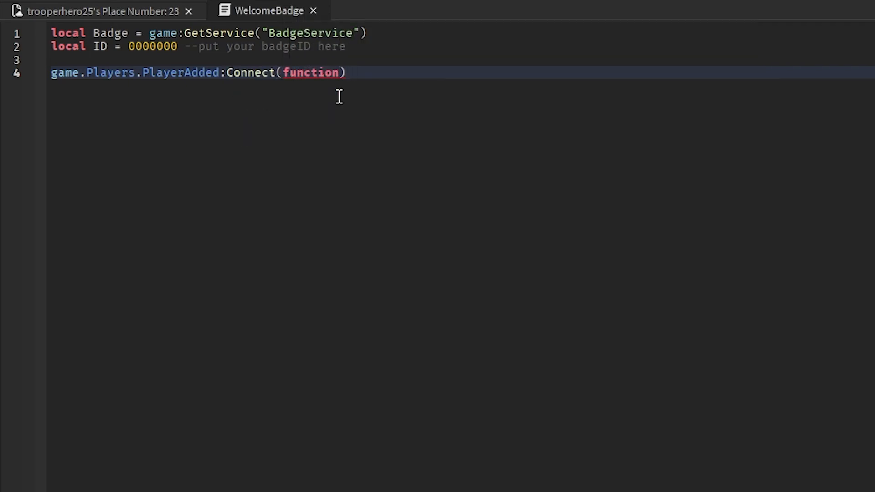
type("plr")
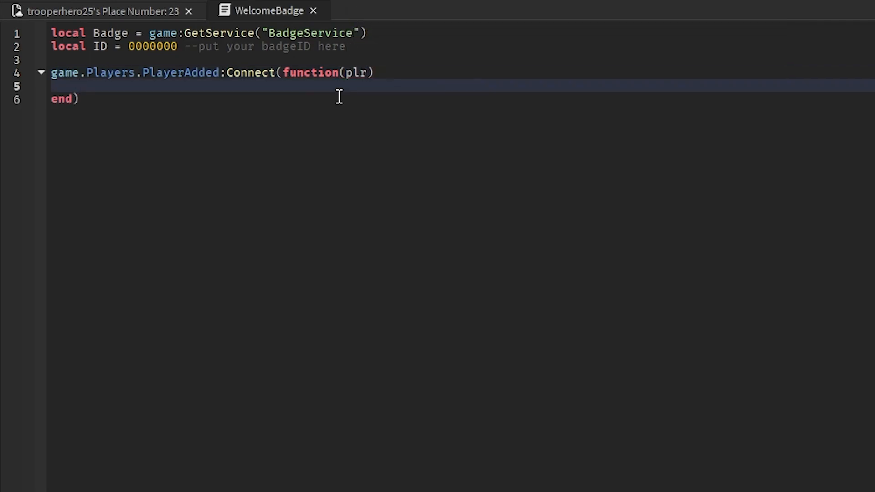
- Add the check if not Badge:UserHasBadgeAsync(plr.UserId, ID) then
type("if not")
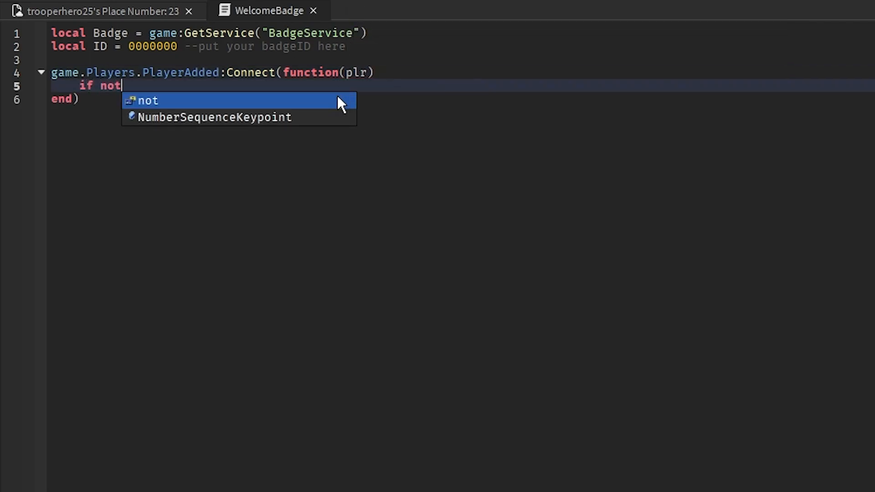
type("Badge")
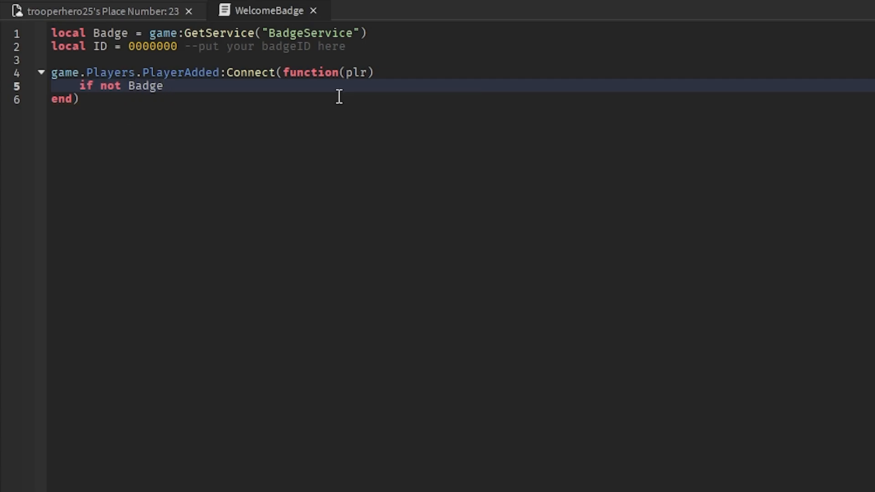
type(":UserHasBadgeAsync()")
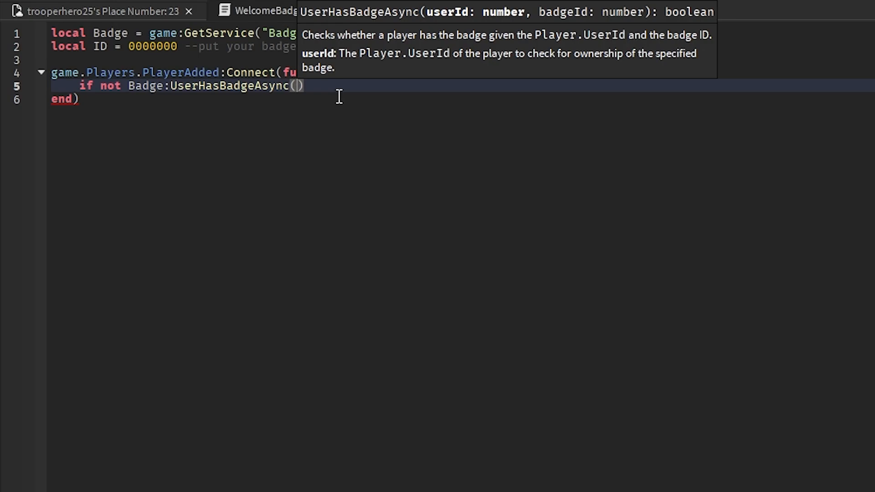
type("plr.UserId,")
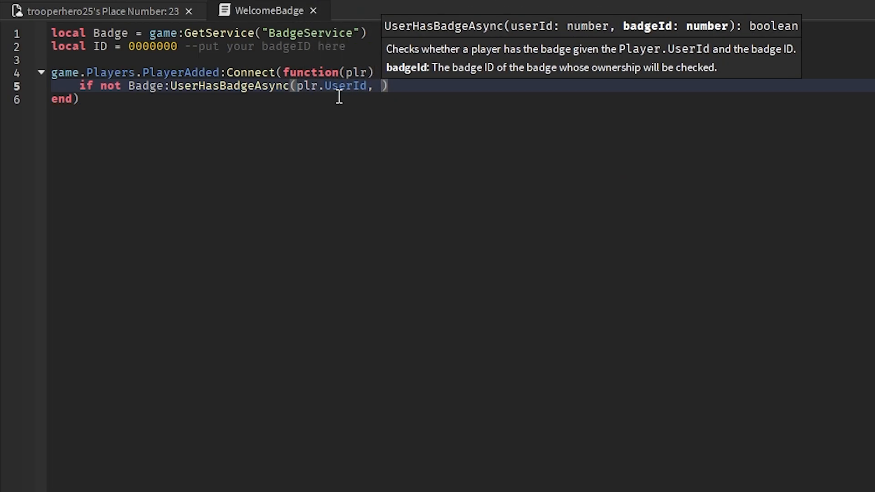
type("ID")
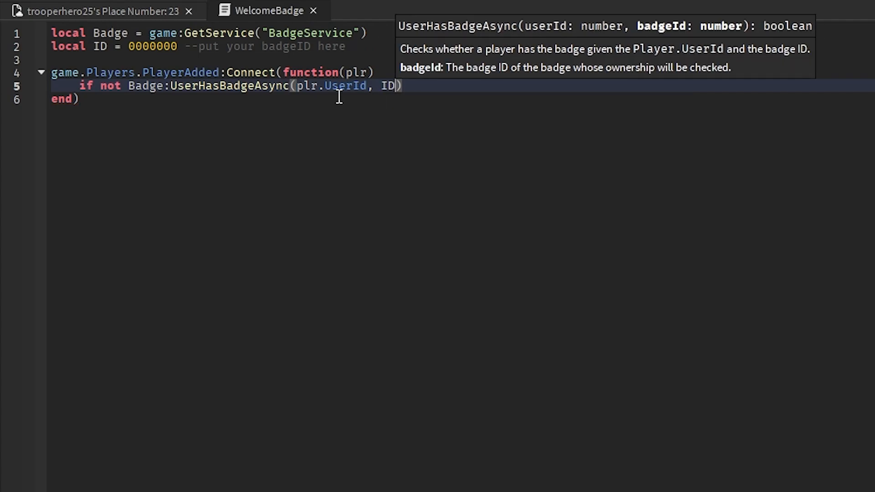
type("then")
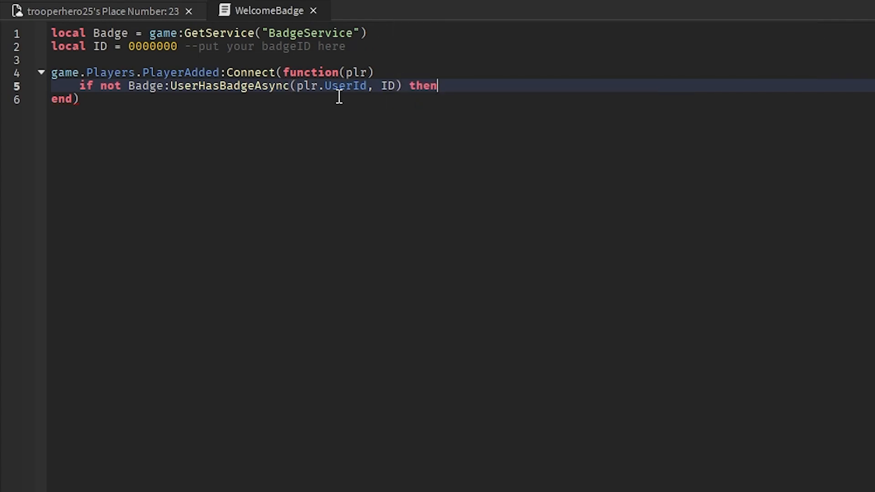
- Award the badge with Badge:AwardBadge(plr.UserId, ID) and return to the place's 3D view
type("bad")
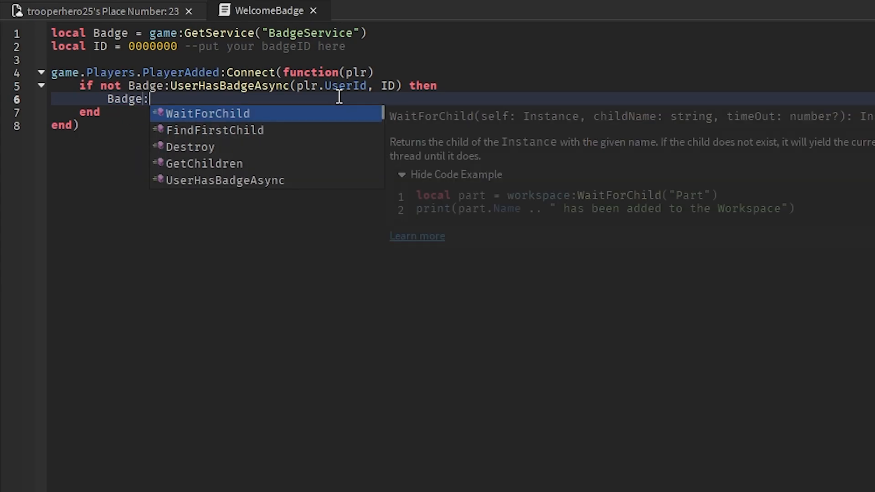
type("AwardBadge(")
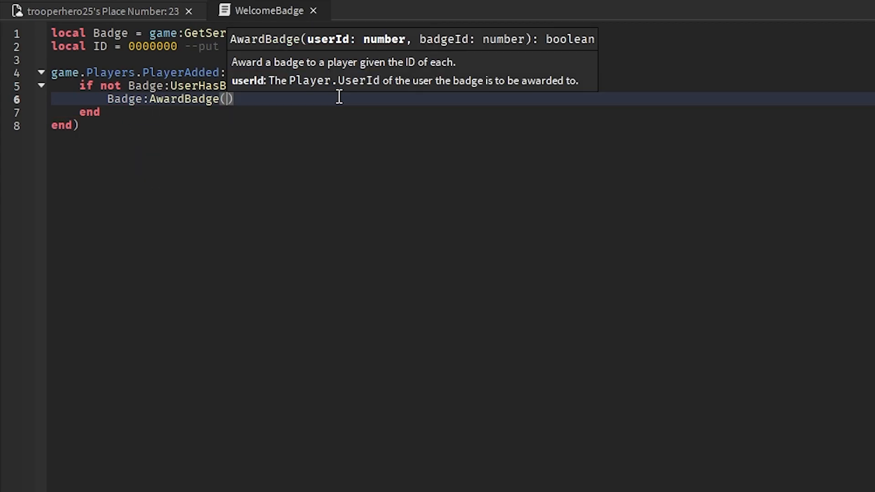
type("plr.")
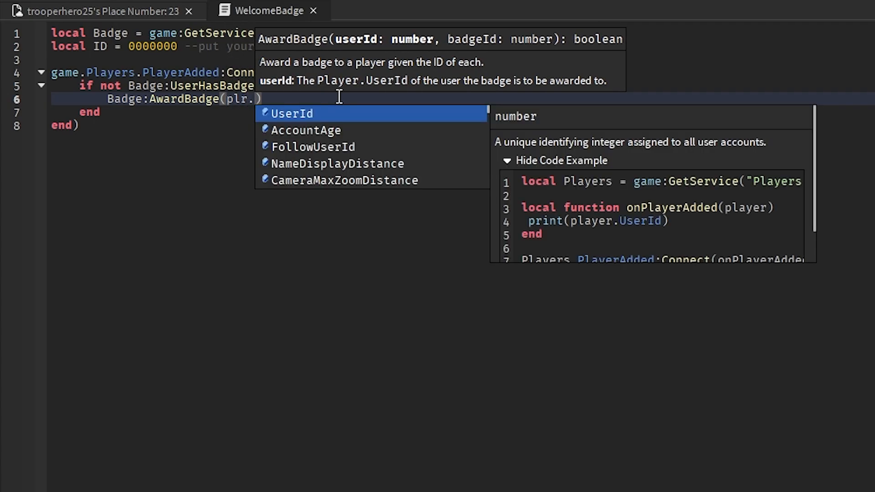
left_click(292, 113)
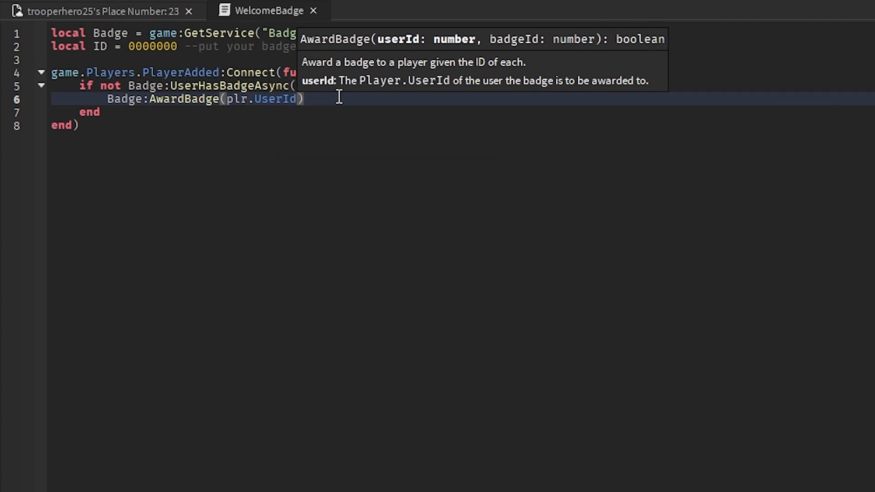
type(", i")
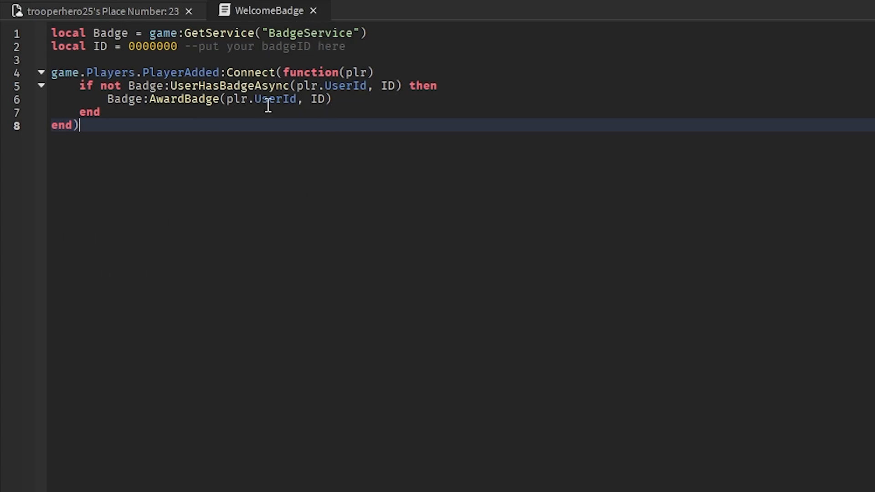
mouse_move(159, 56)
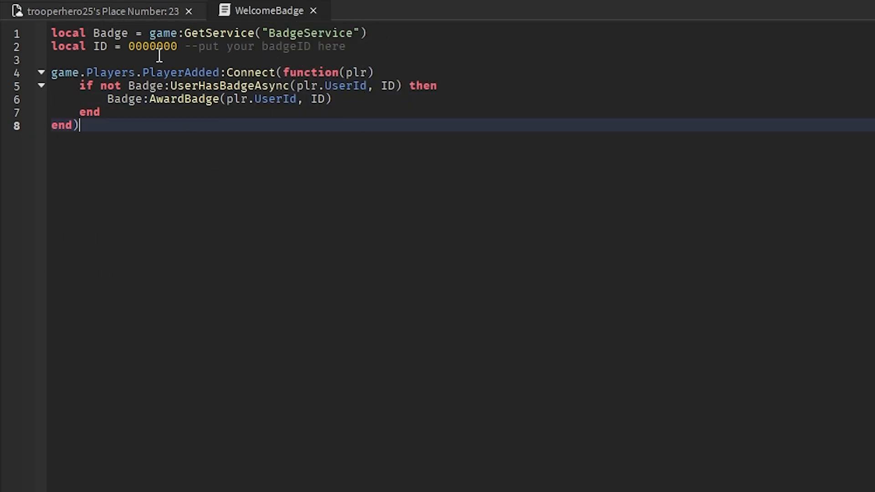
left_click(139, 46)
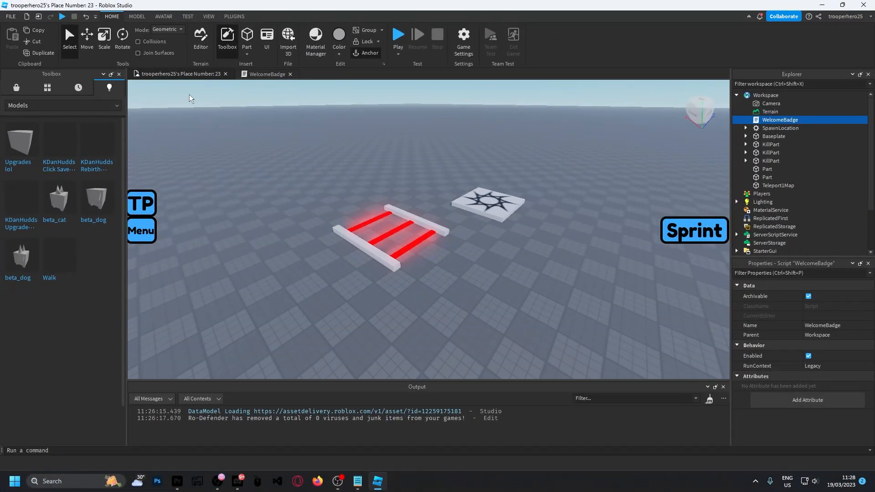
- Open Game Settings from the File menu on the Monetization page
left_click(10, 16)
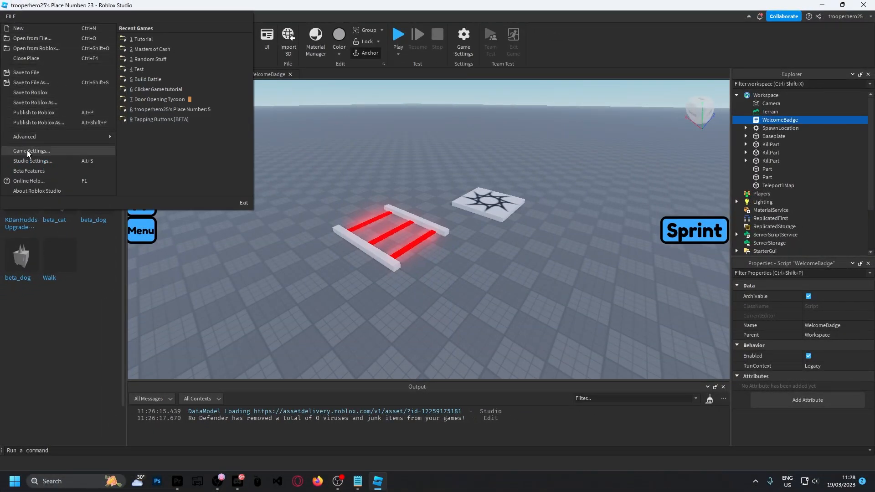
left_click(30, 151)
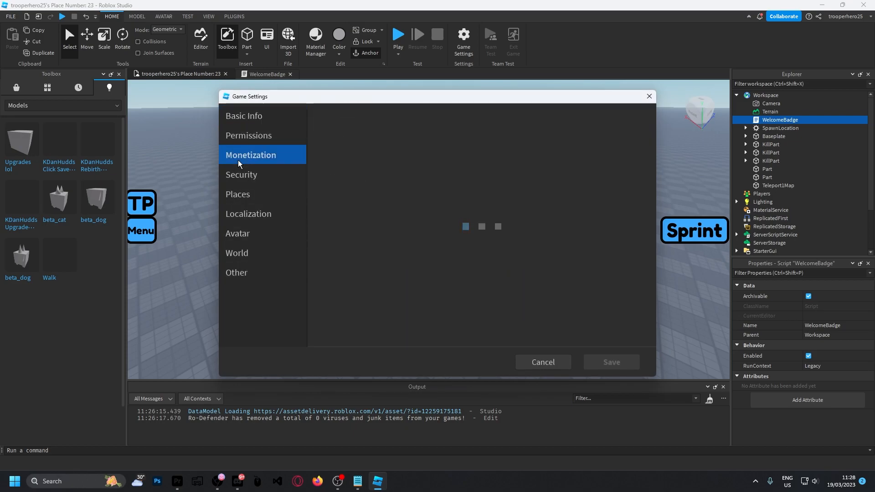
left_click(250, 154)
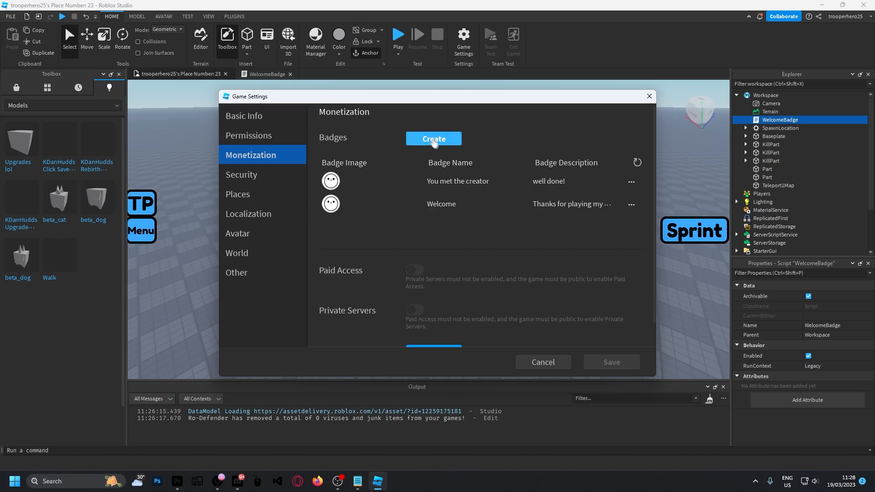
mouse_move(306, 166)
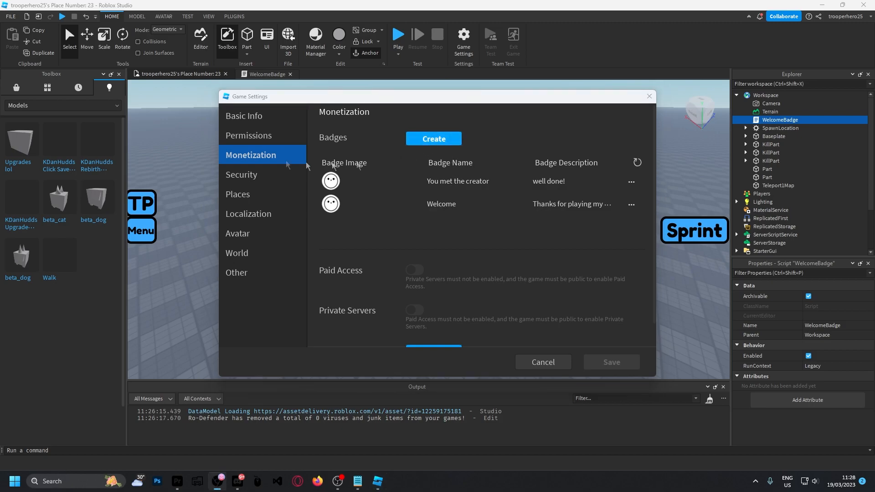
- Create and submit a new badge named Welcome! with the description "thanks"
left_click(433, 138)
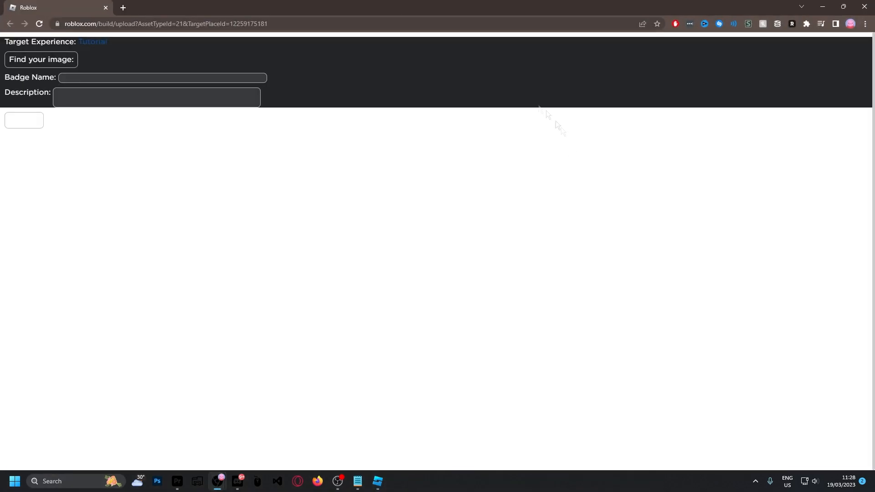
mouse_move(41, 71)
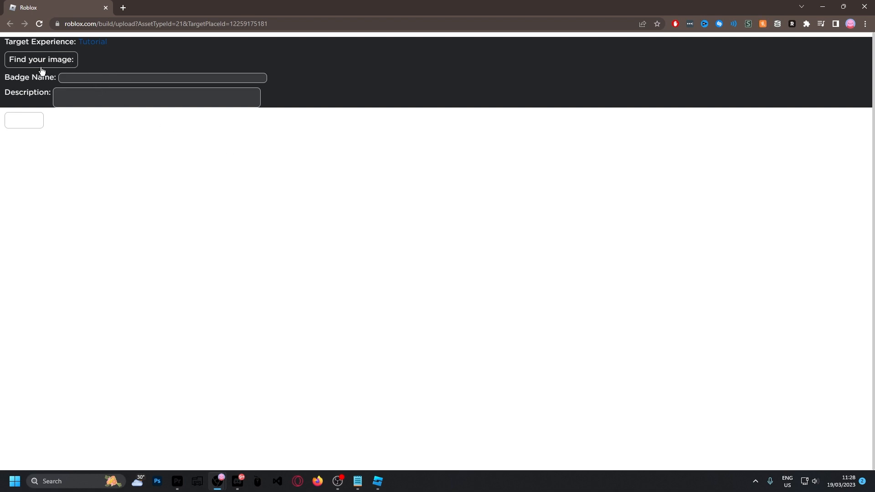
type("Ele")
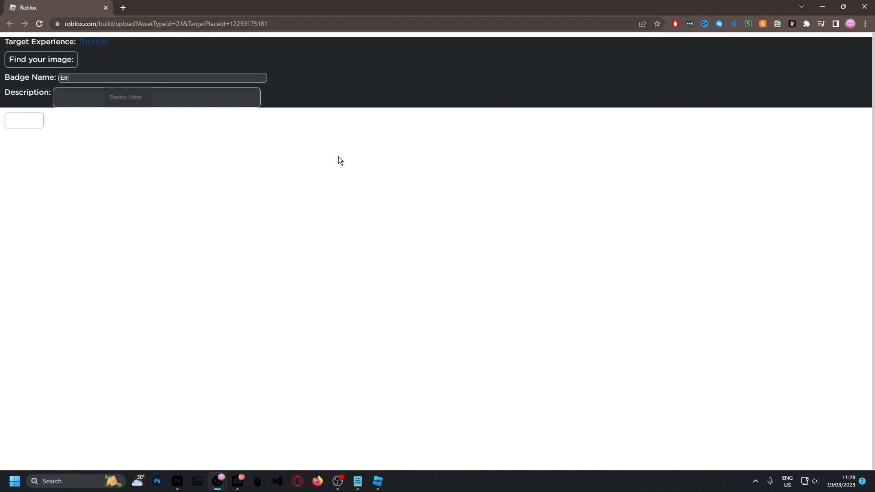
type("tha")
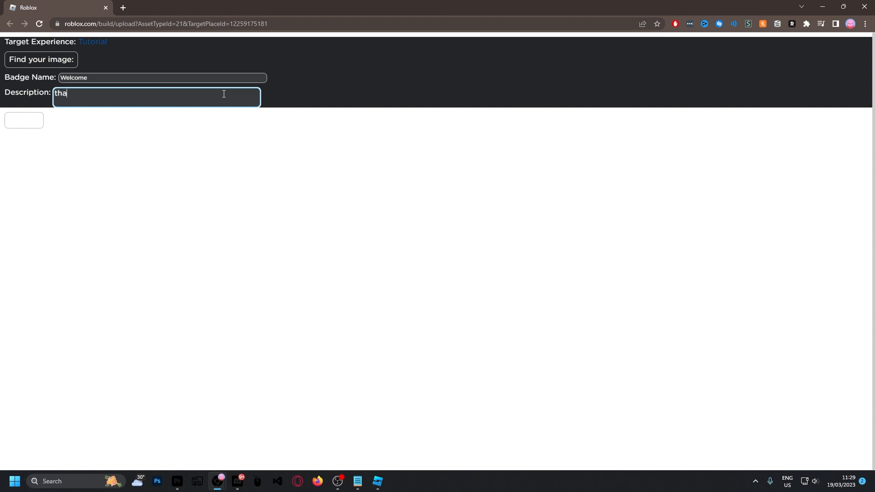
type("nks")
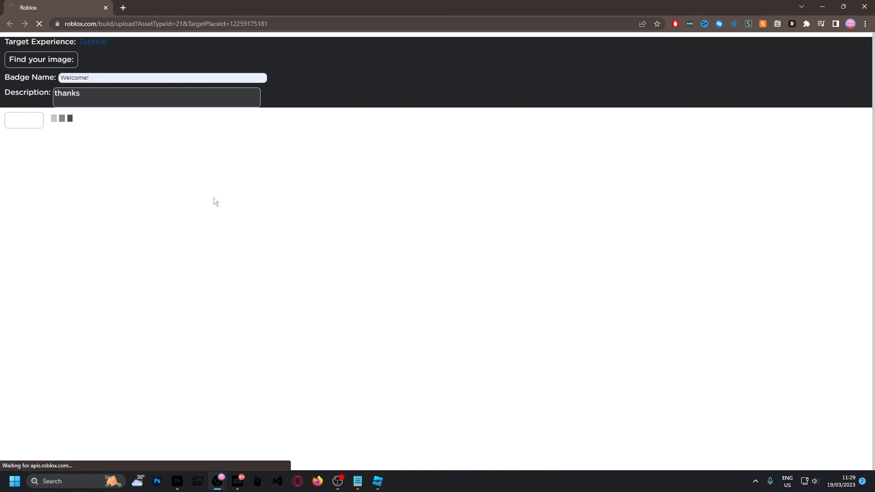
left_click(23, 120)
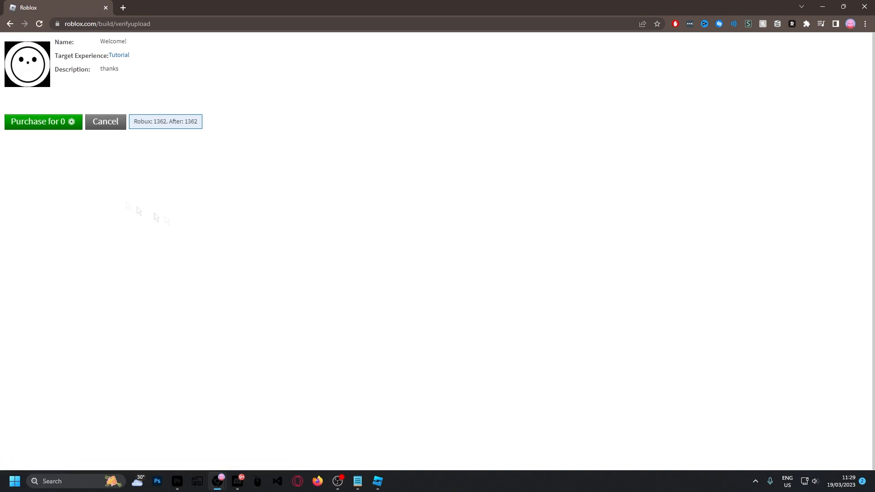
mouse_move(133, 104)
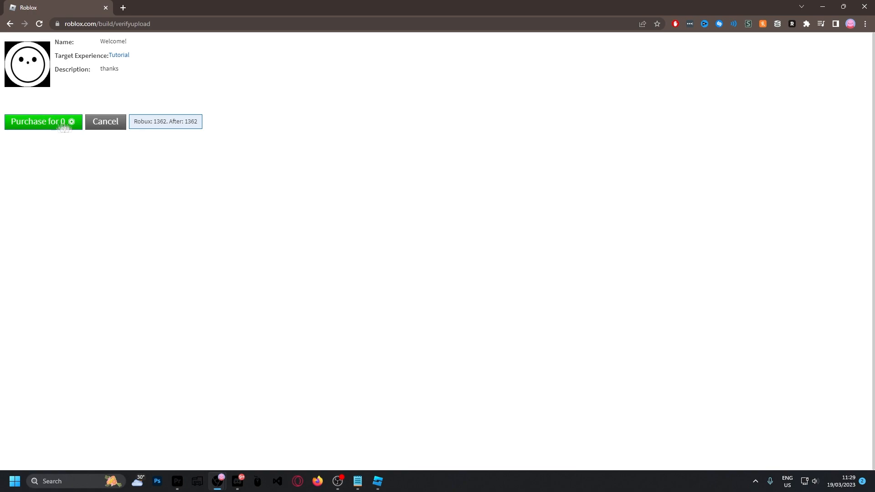
mouse_move(293, 287)
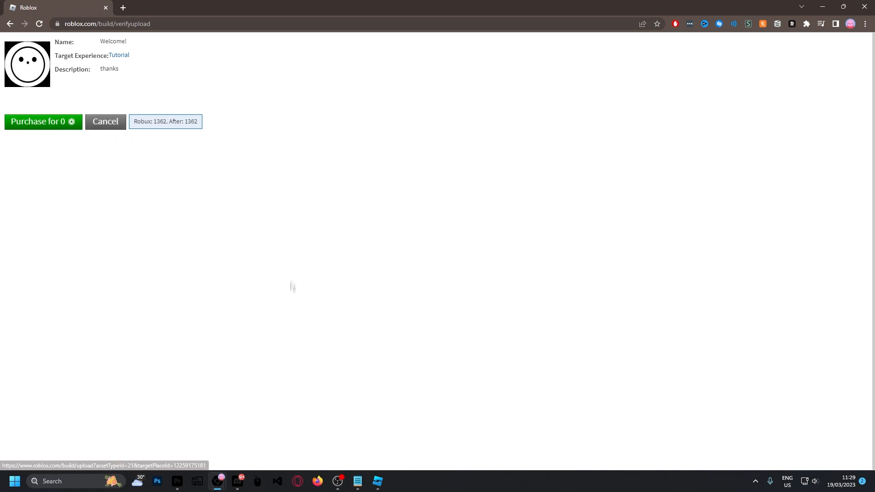
mouse_move(298, 271)
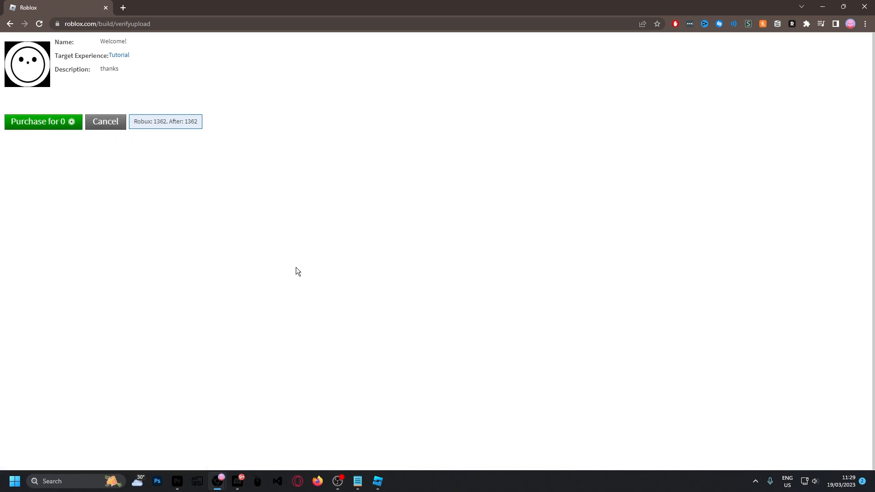
mouse_move(83, 144)
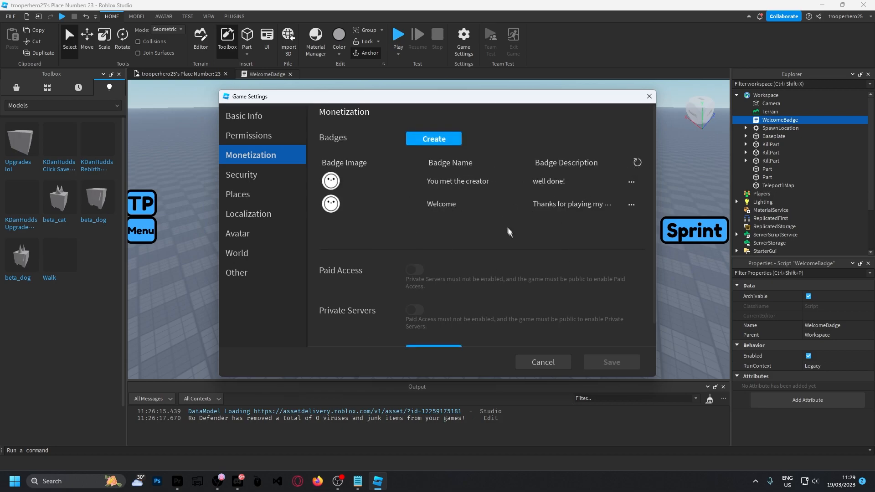
left_click(631, 204)
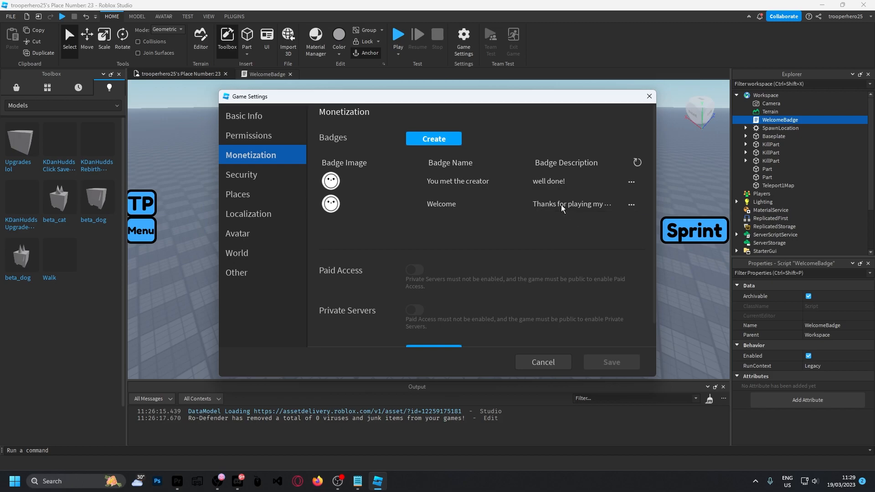
mouse_move(546, 295)
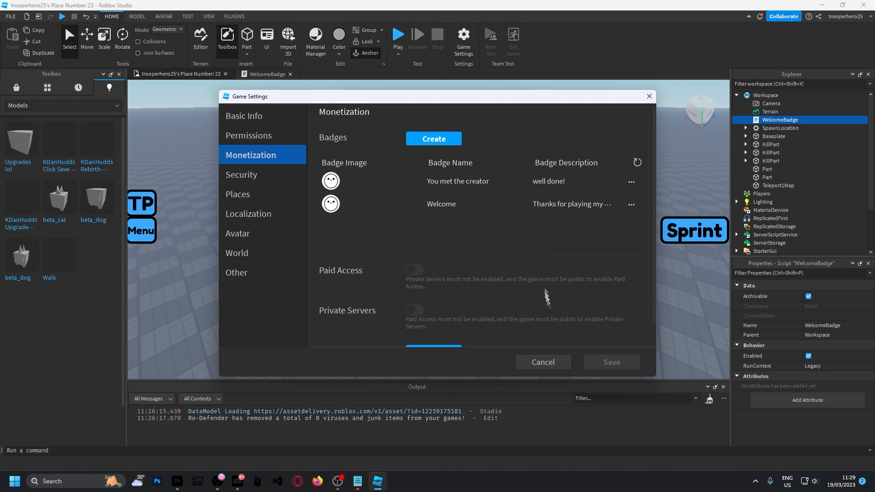
left_click(541, 361)
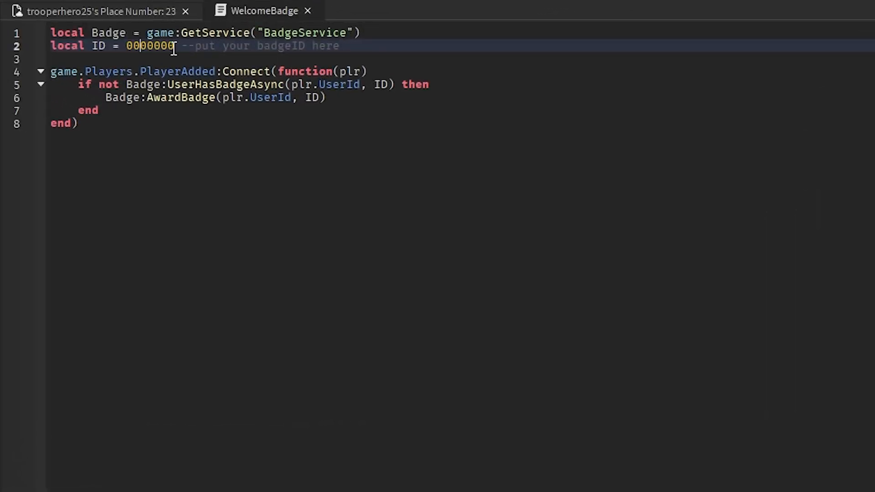
type("2142622686")
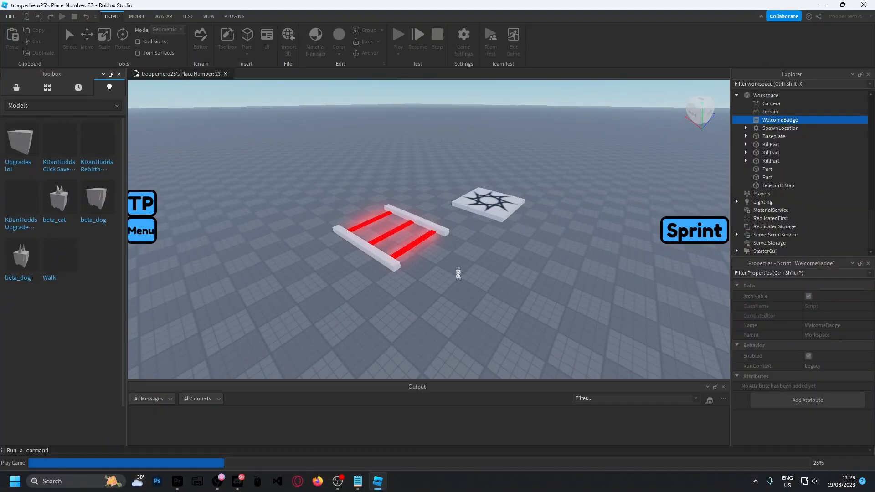
- Play-test in Studio, stop, then launch the Tutorial experience to receive the Welcome badge
left_click(398, 35)
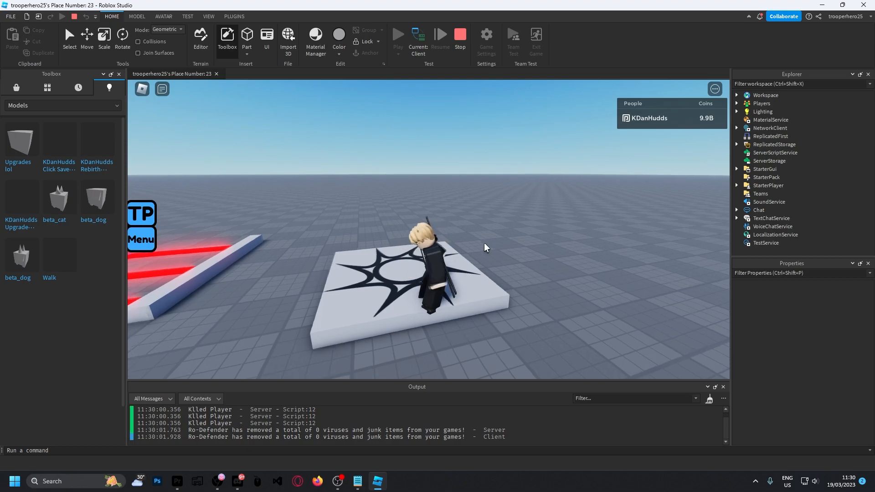
left_click(397, 481)
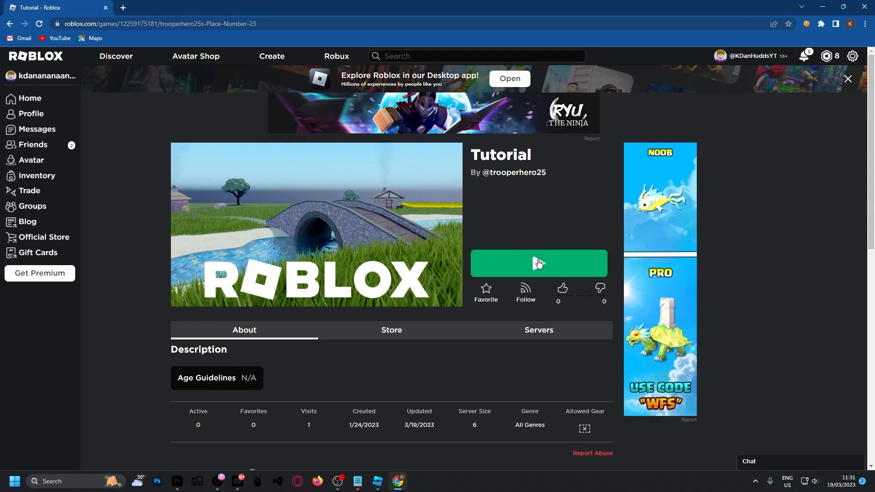
left_click(538, 263)
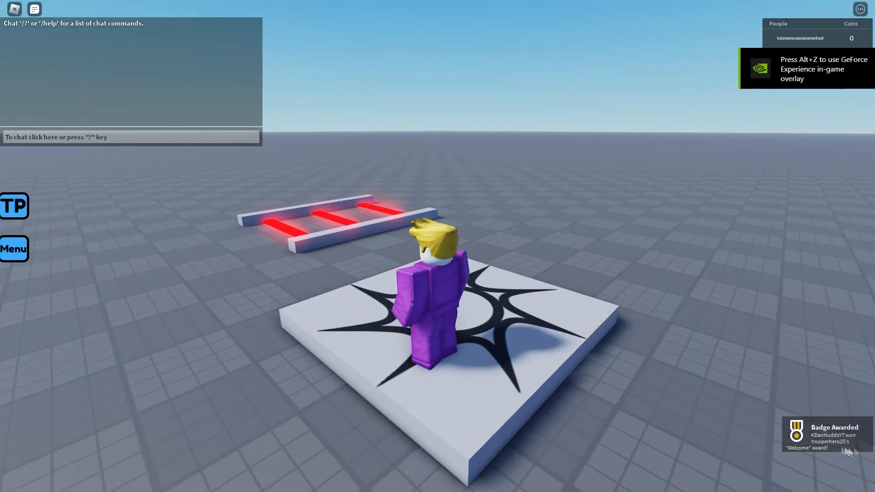